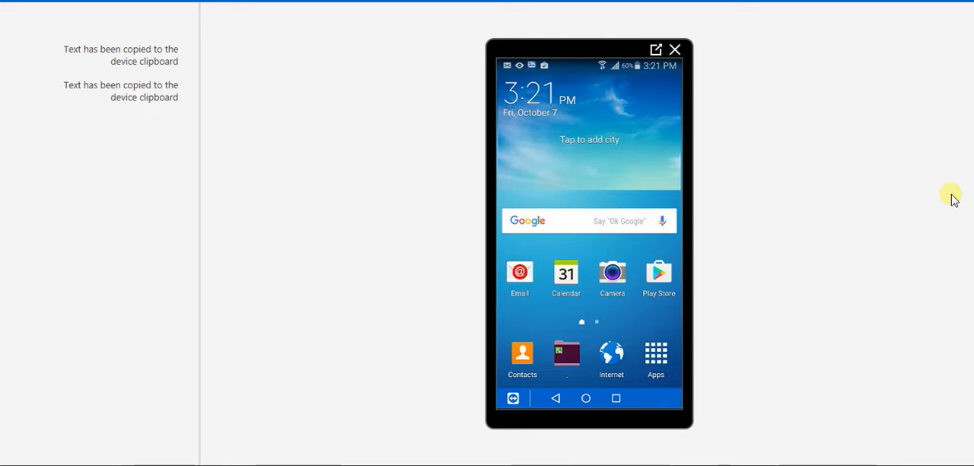
# - Launch MySalesDialer Pro from the phone's app drawer, reaching its inactive-subscription notice
pyautogui.click(658, 272)
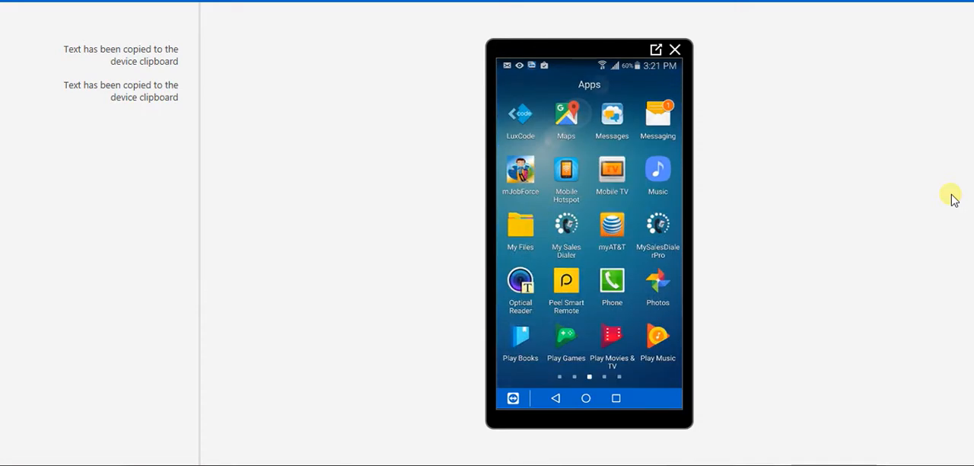
pyautogui.click(658, 228)
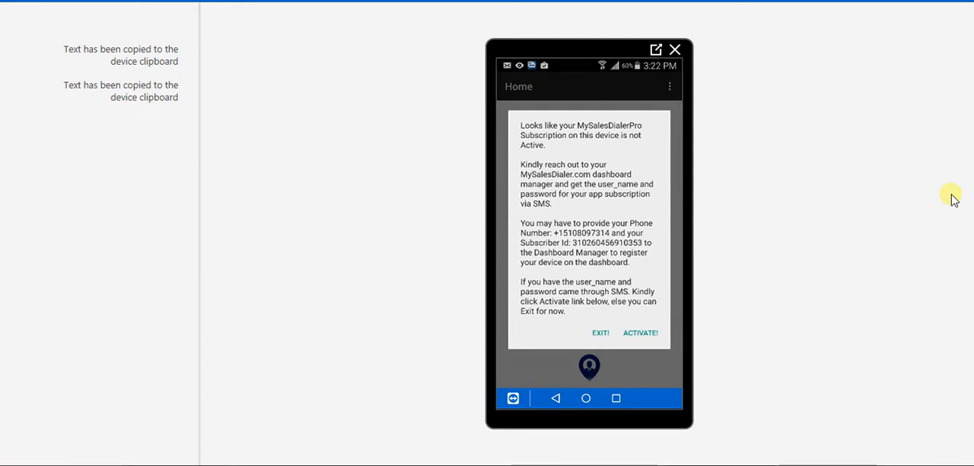
# - Choose ACTIVATE! to reach the Data Sync form with phone number and subscriber id prefilled
pyautogui.click(639, 331)
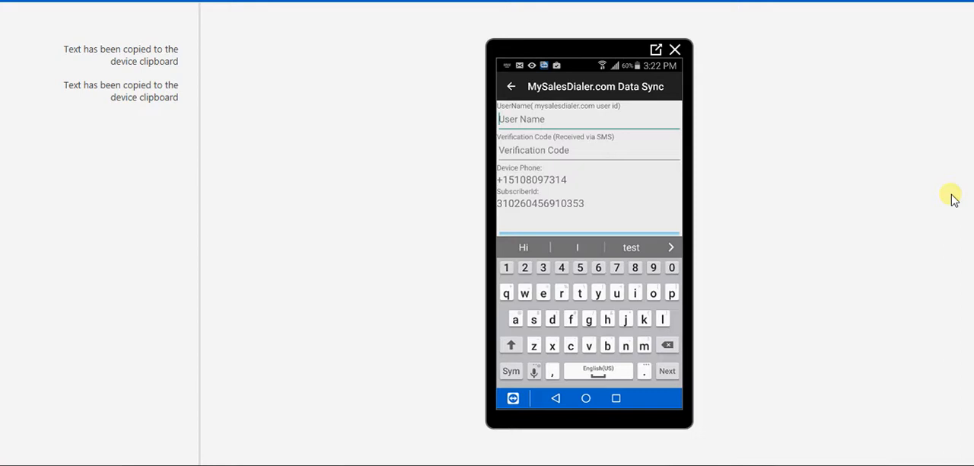
pyautogui.moveTo(342, 272)
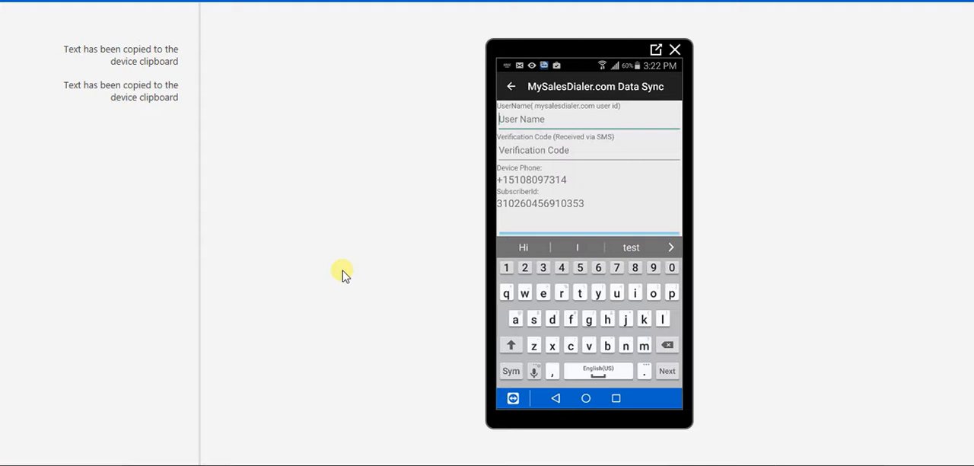
pyautogui.moveTo(342, 274)
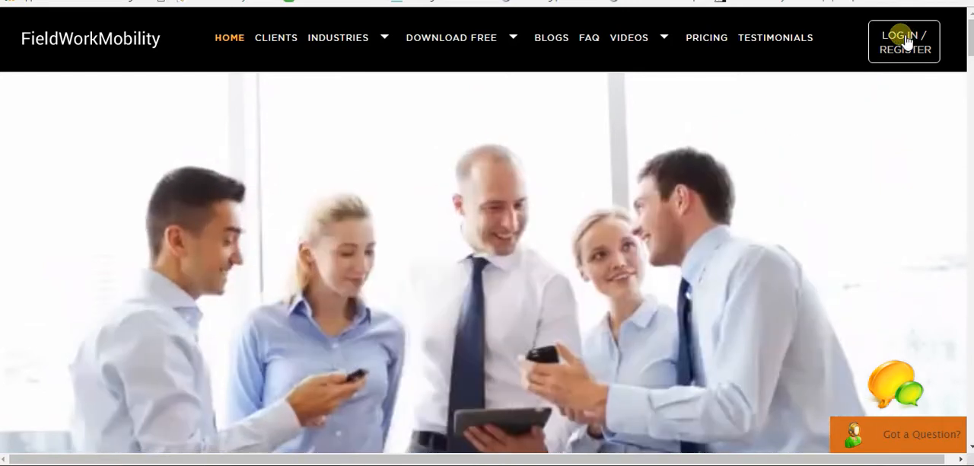
# - Go to LOG IN / REGISTER and follow 'Don't have an account?' to the User Registration form
pyautogui.click(904, 41)
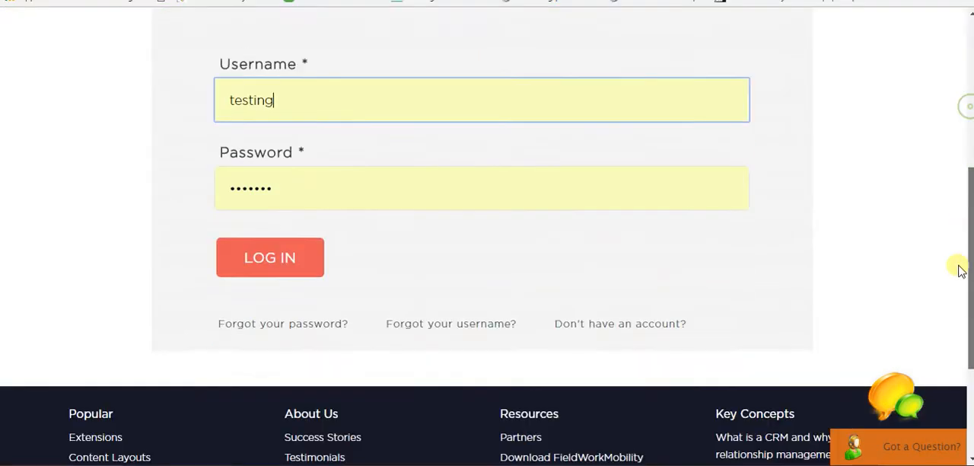
pyautogui.scroll(-3)
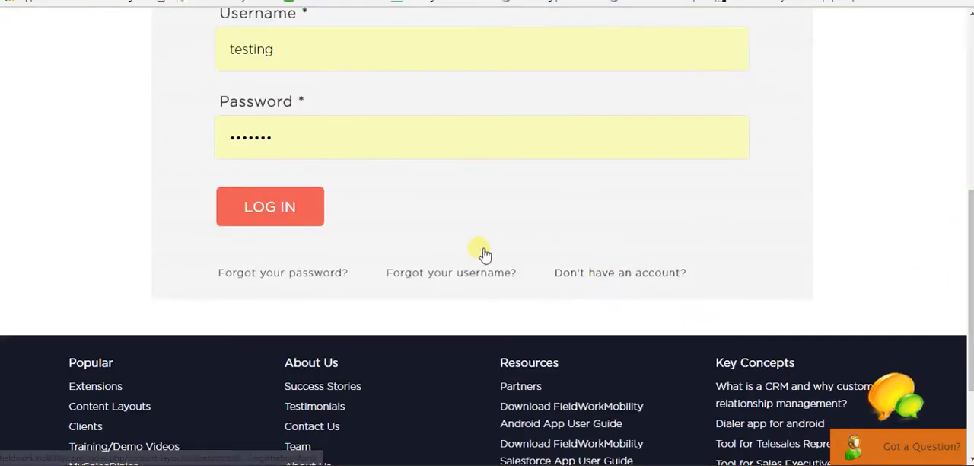
pyautogui.click(620, 273)
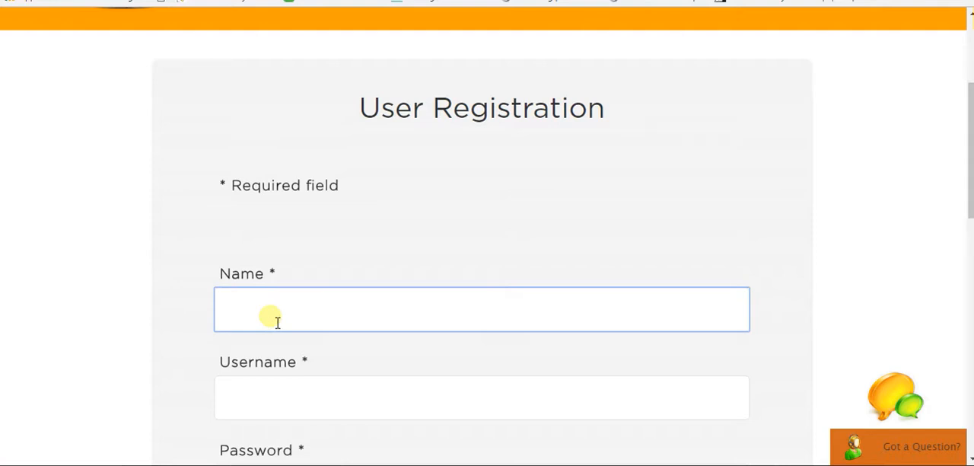
# - Enter the name, username pratima and matching password fields
pyautogui.write('Pra')
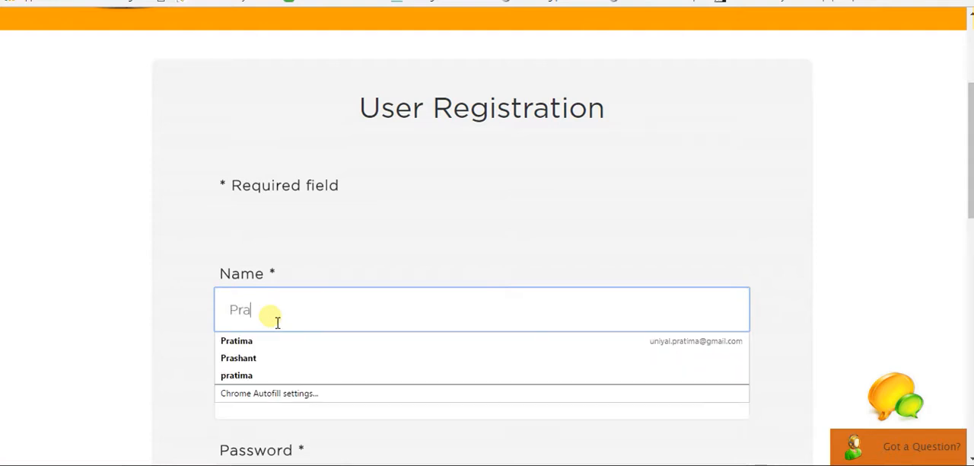
pyautogui.click(236, 341)
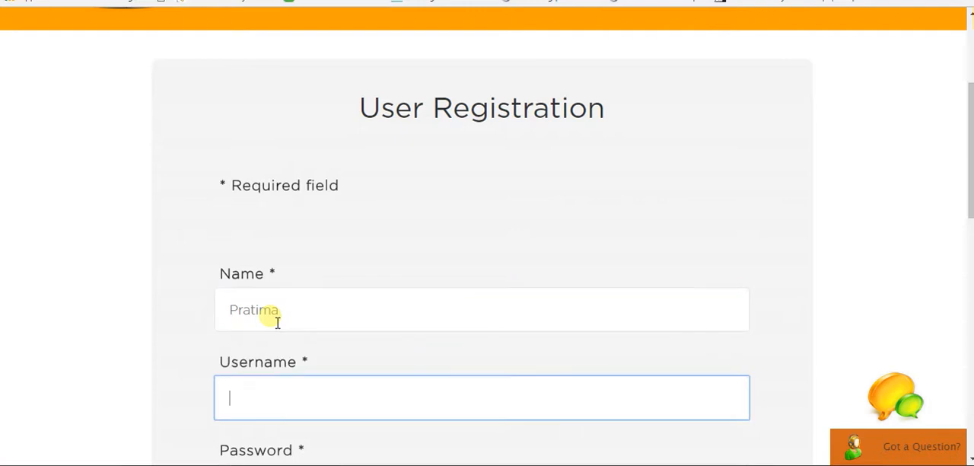
pyautogui.write('pratima')
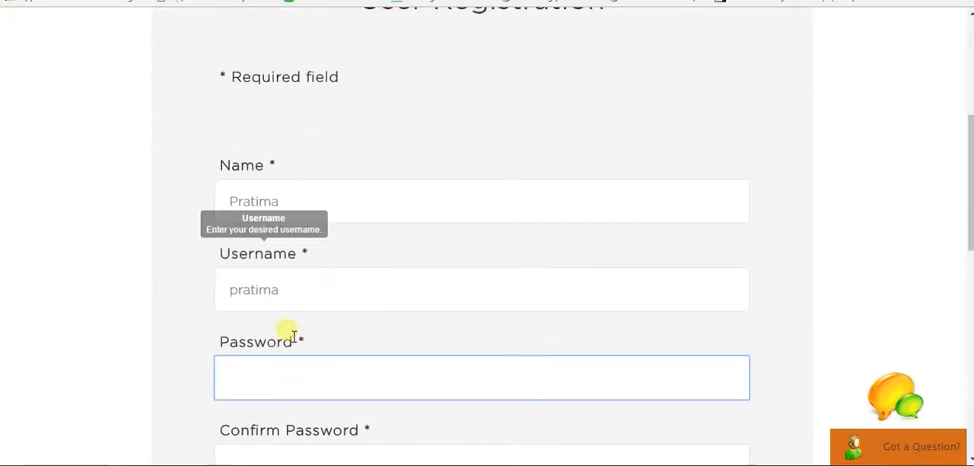
pyautogui.write('•')
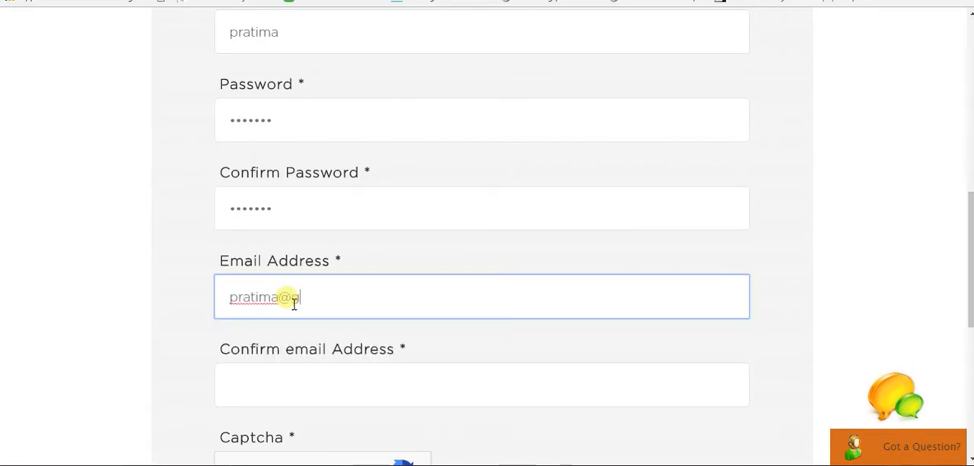
# - Enter matching gmail.com email addresses and tick the 'I'm not a robot' captcha
pyautogui.write('gmail.com')
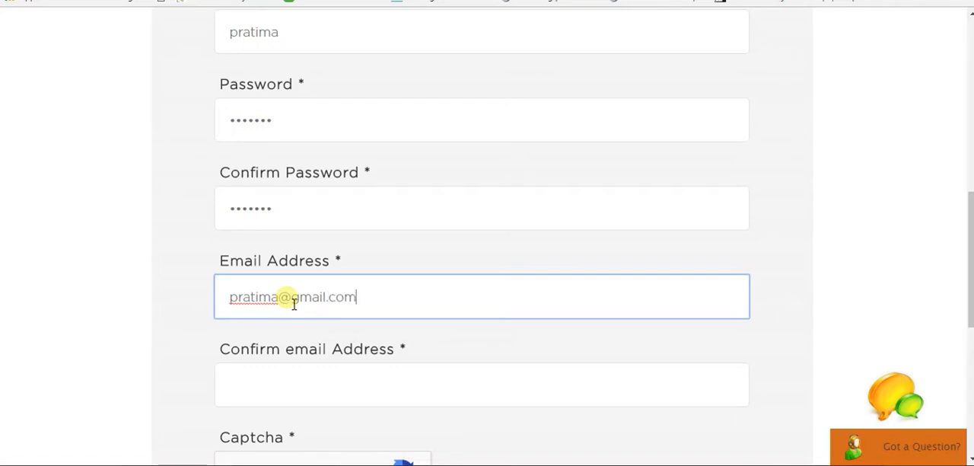
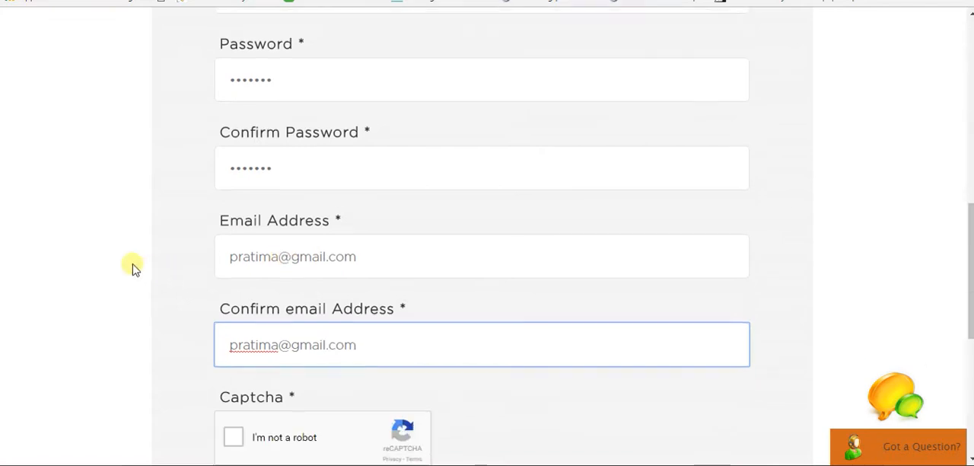
pyautogui.scroll(-3)
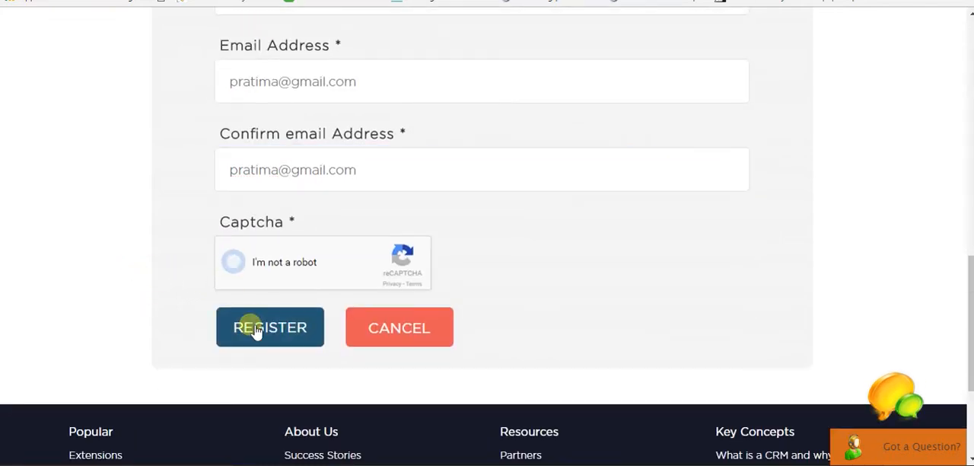
pyautogui.click(235, 262)
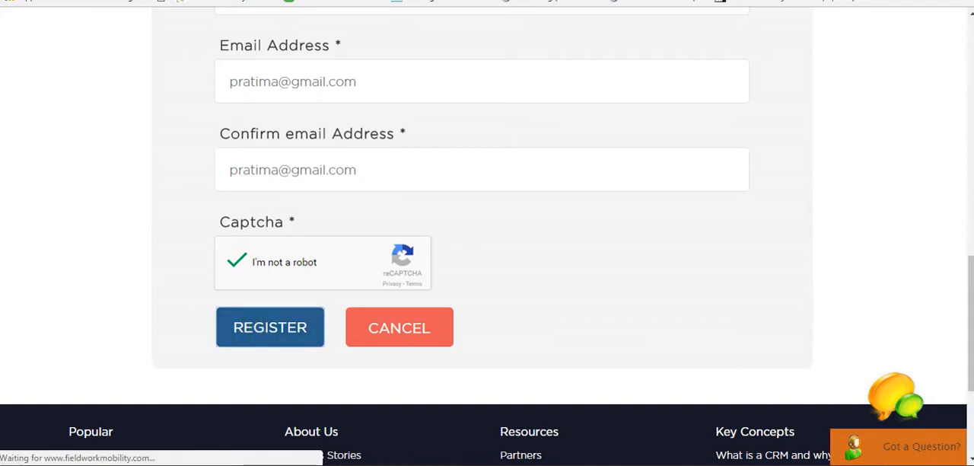
# - Submit the registration and log in with the new account to reach its Profile page
pyautogui.click(269, 326)
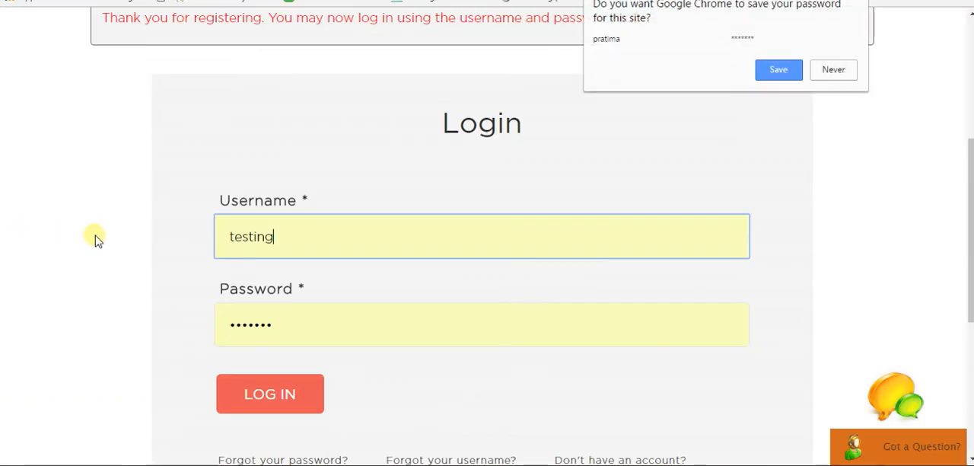
pyautogui.scroll(3)
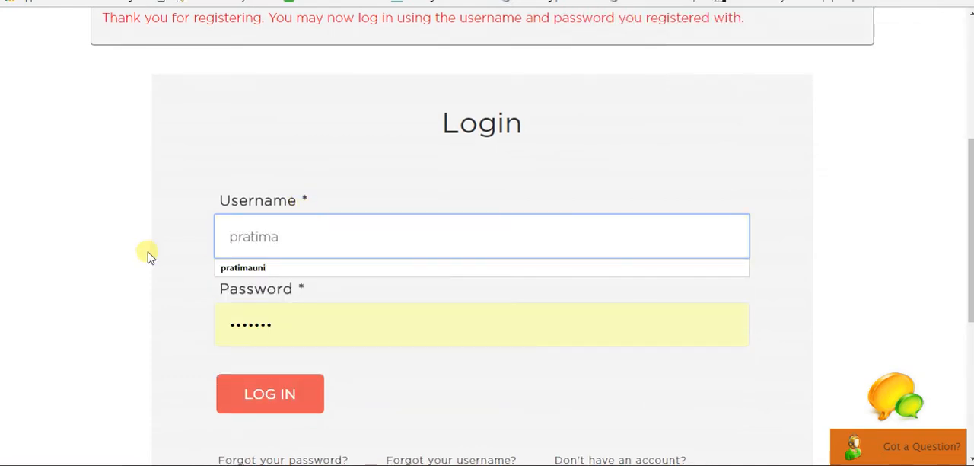
pyautogui.click(481, 323)
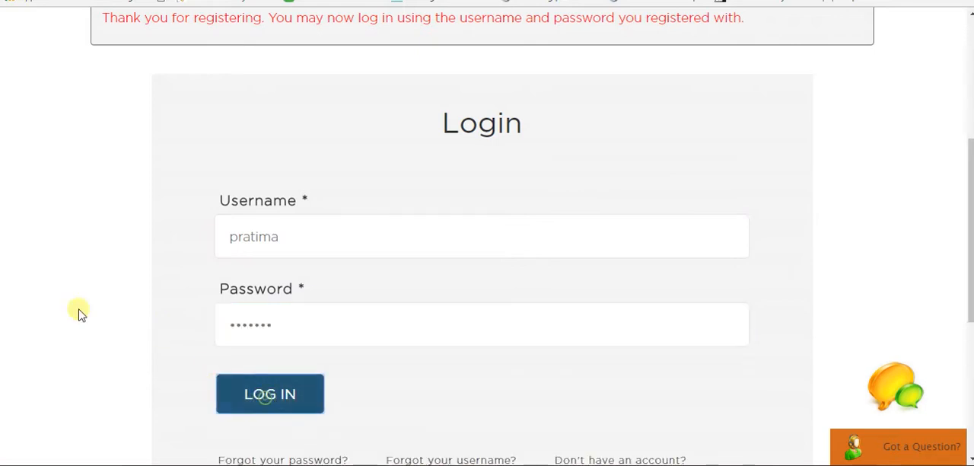
pyautogui.click(269, 393)
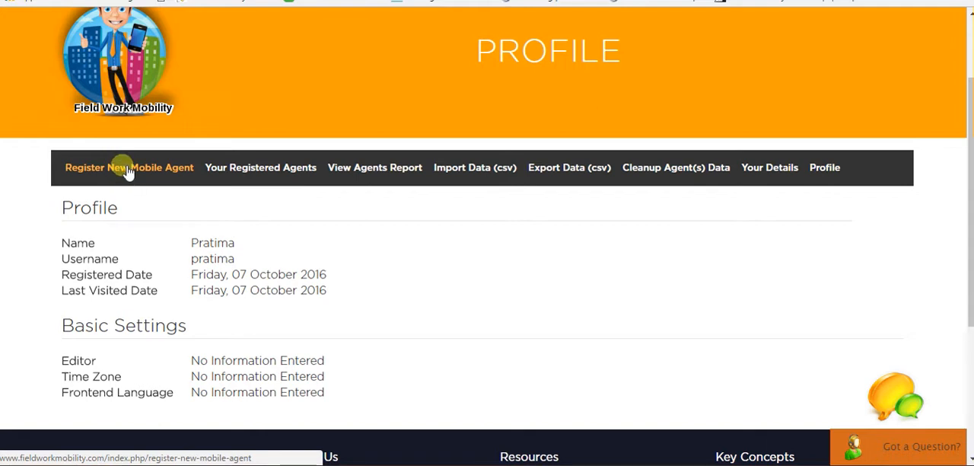
pyautogui.click(129, 168)
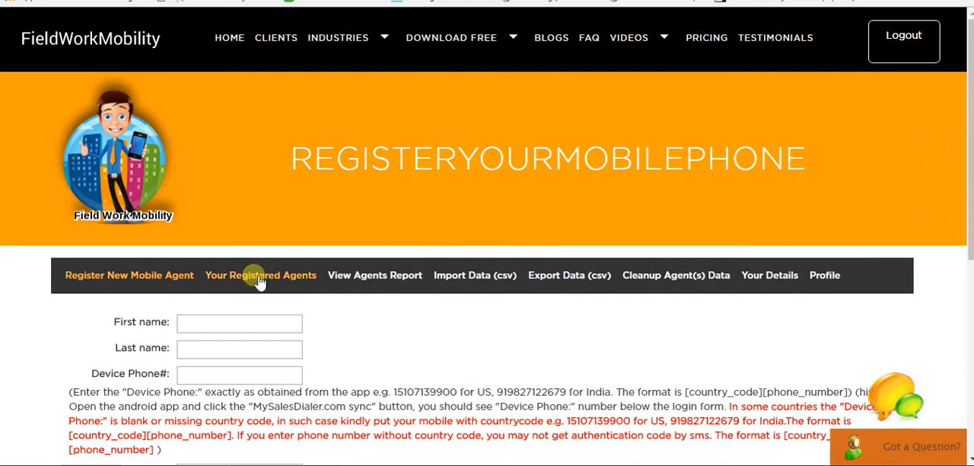
pyautogui.click(239, 323)
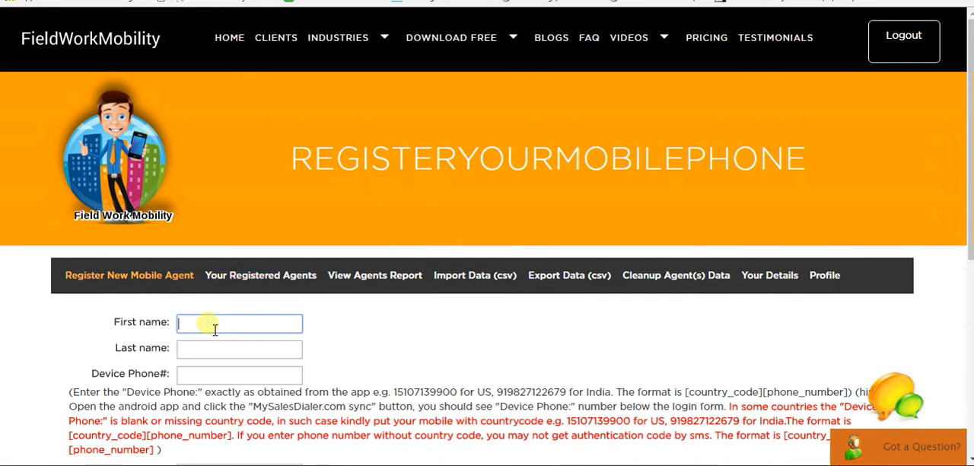
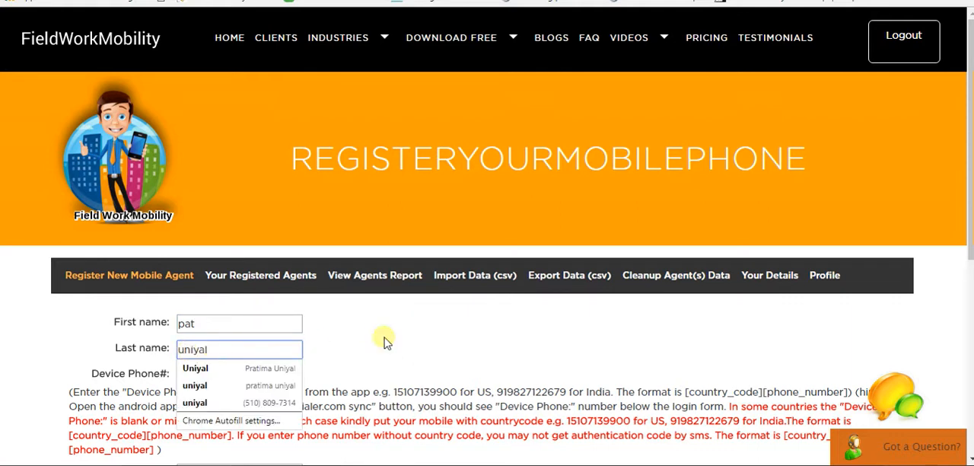
pyautogui.click(239, 375)
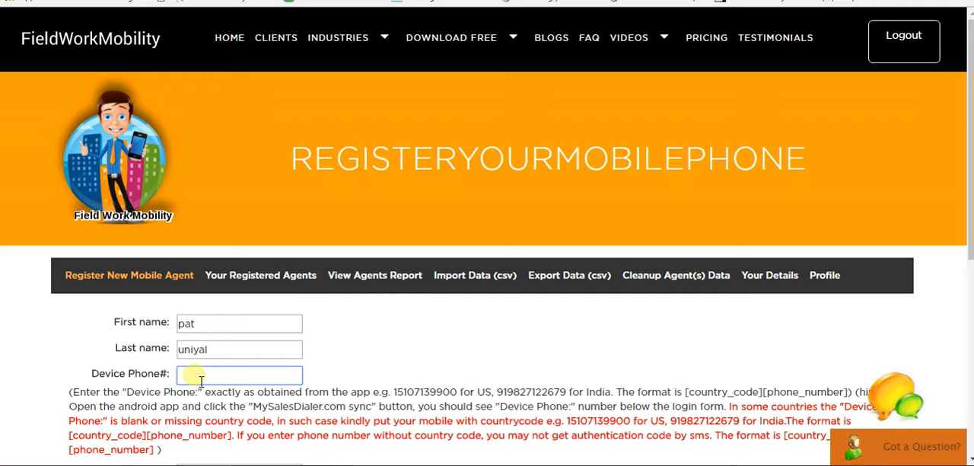
pyautogui.write('1')
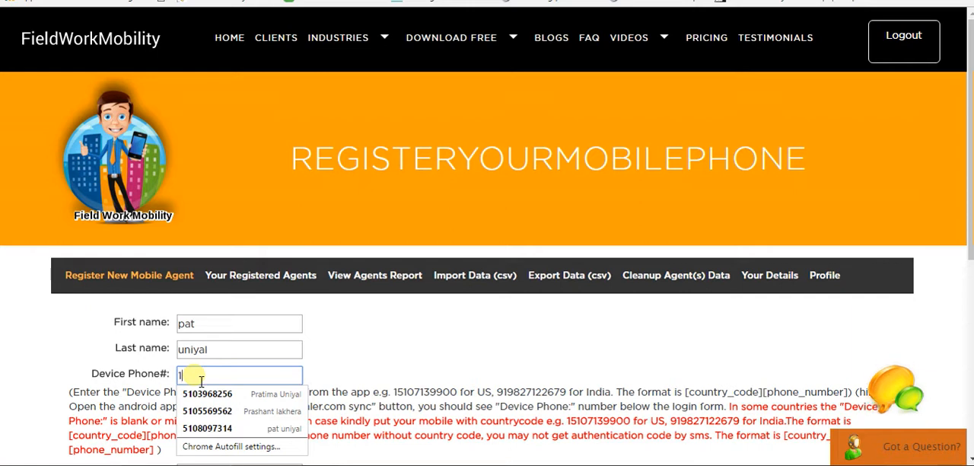
pyautogui.write('510')
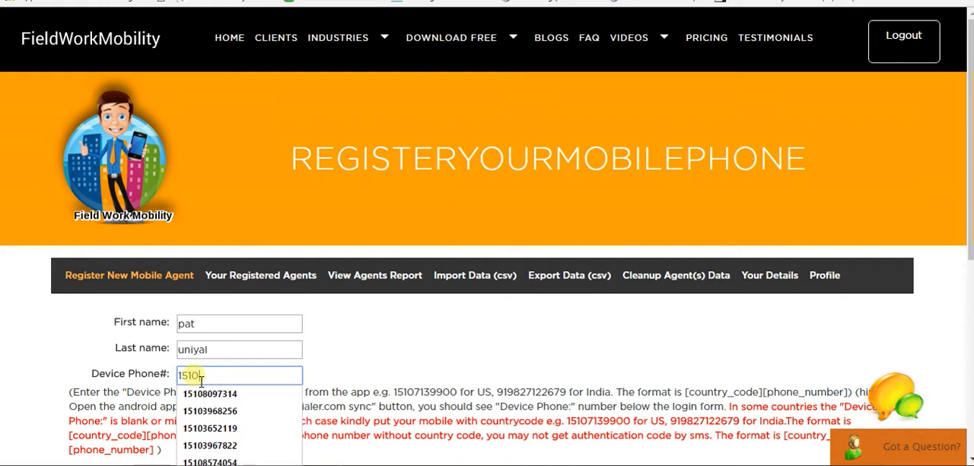
pyautogui.click(210, 392)
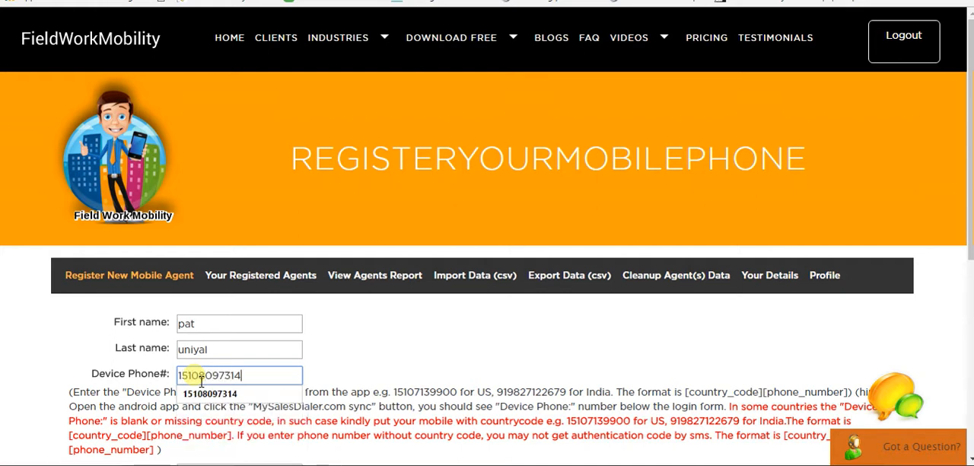
pyautogui.scroll(-3)
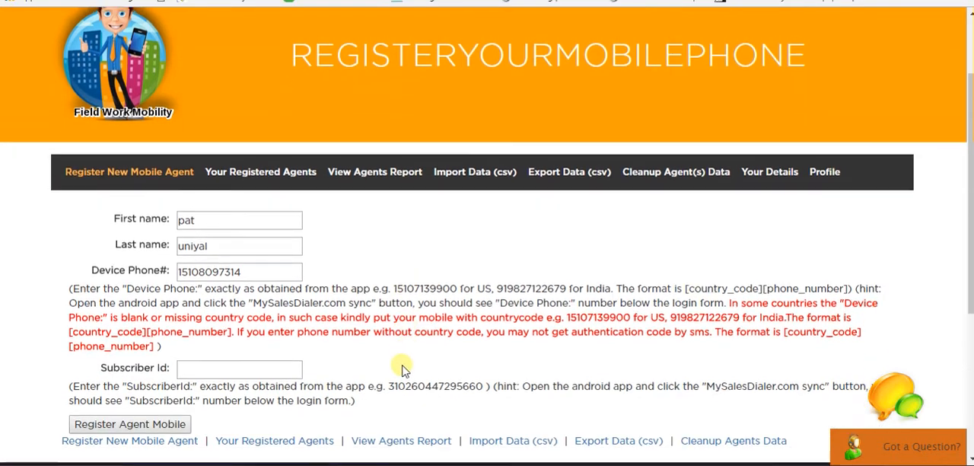
pyautogui.scroll(-3)
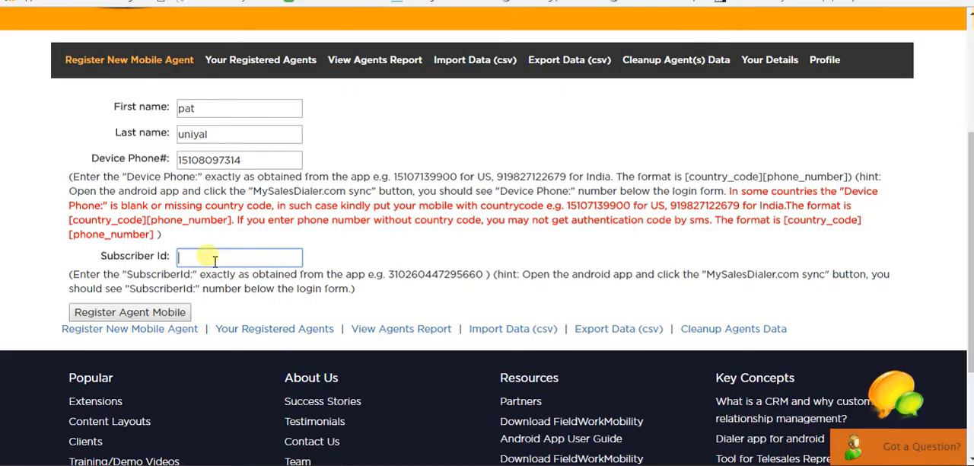
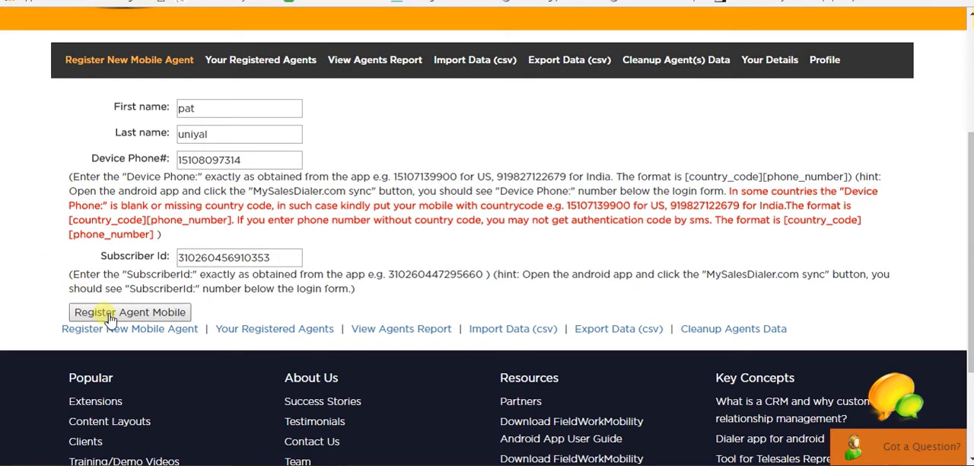
pyautogui.click(130, 312)
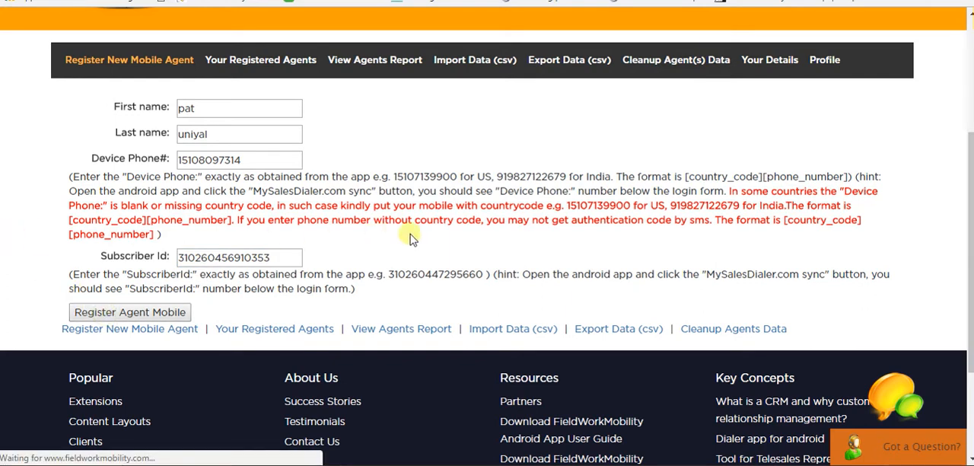
pyautogui.click(128, 312)
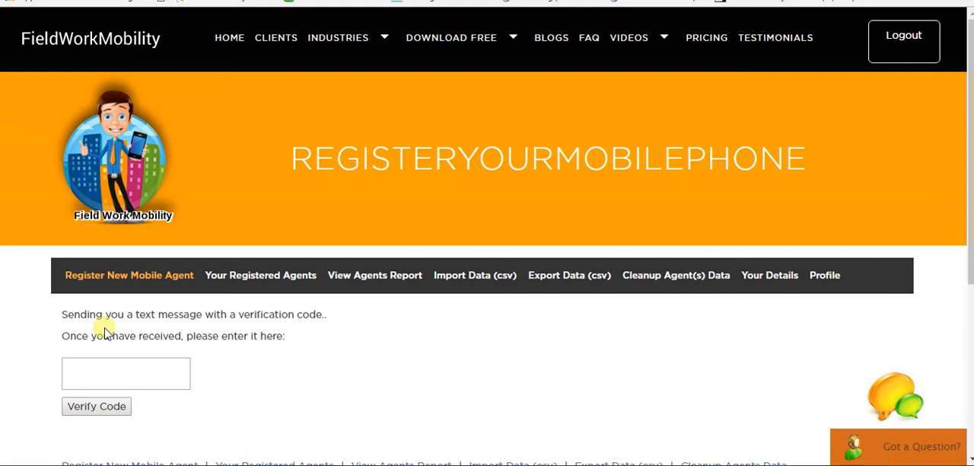
pyautogui.moveTo(110, 333)
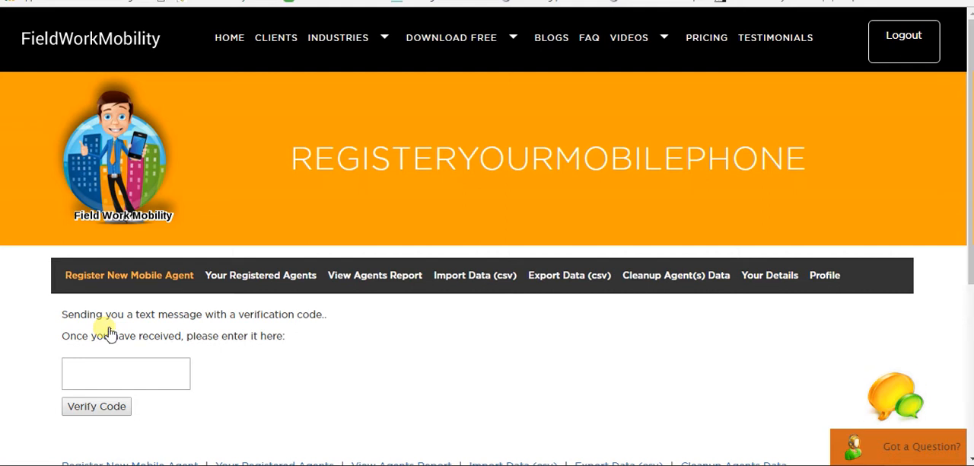
pyautogui.click(125, 373)
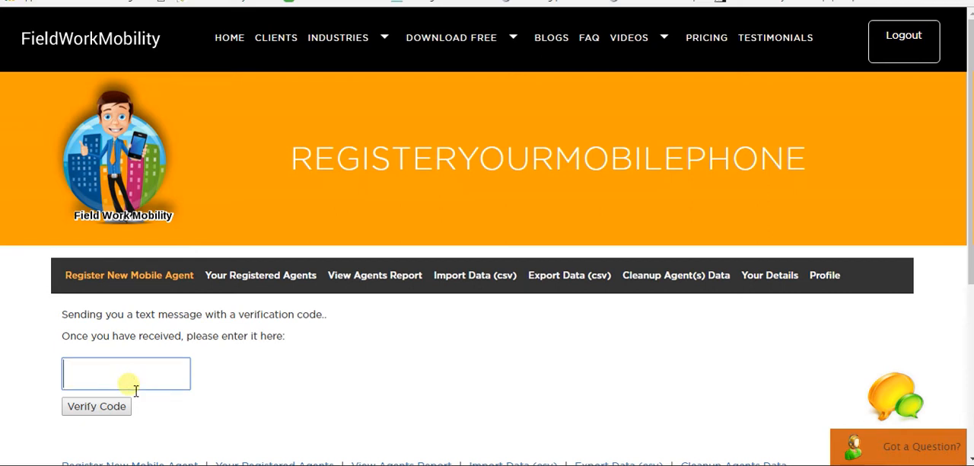
pyautogui.write('87')
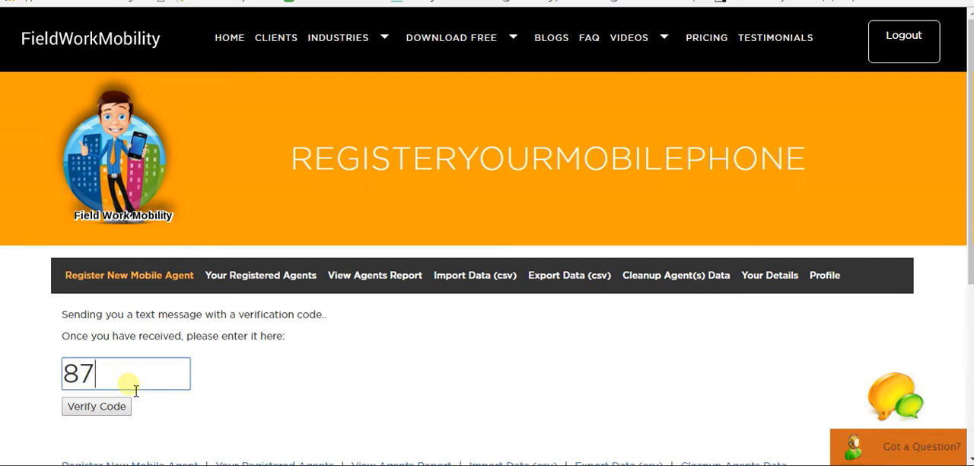
pyautogui.write('410')
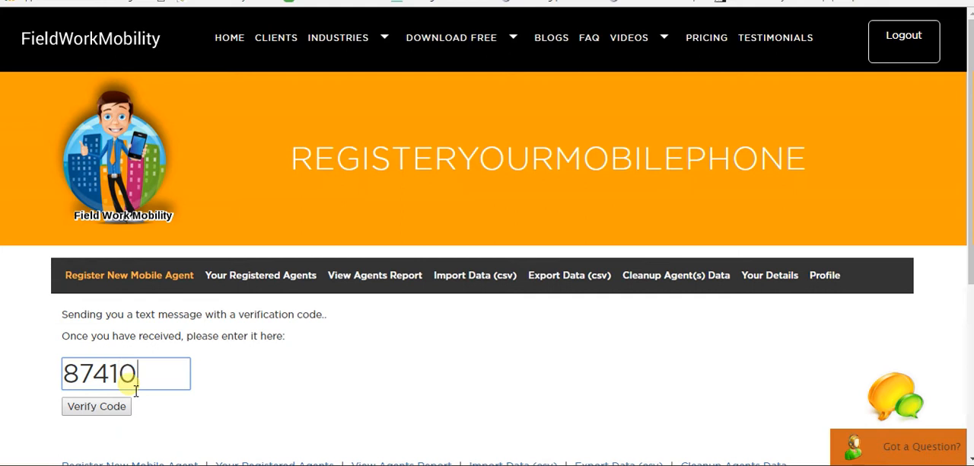
pyautogui.write('0')
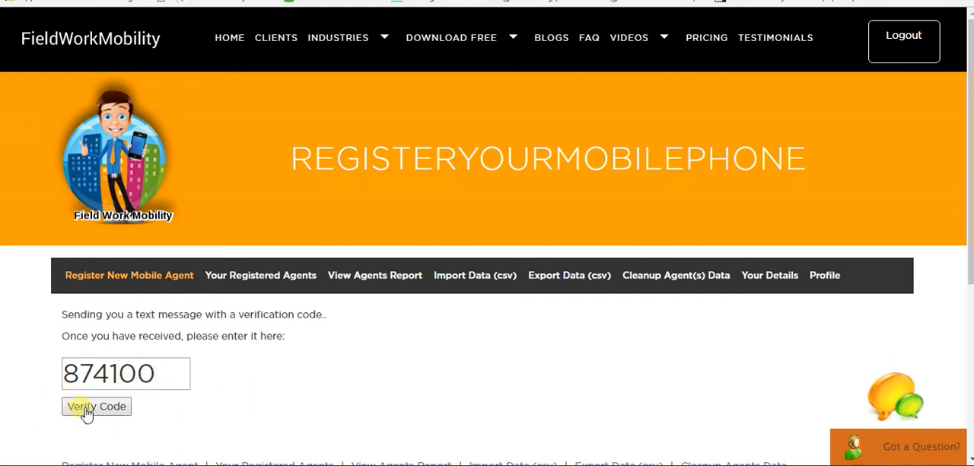
pyautogui.click(96, 404)
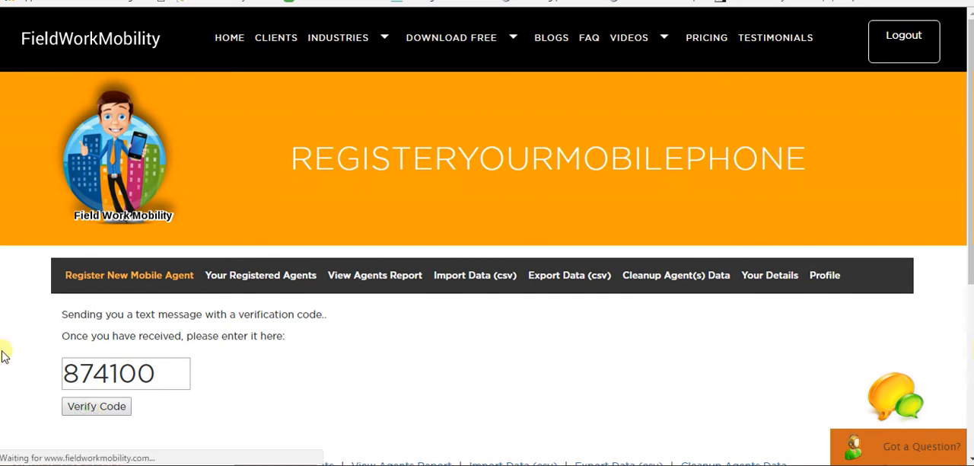
pyautogui.click(96, 405)
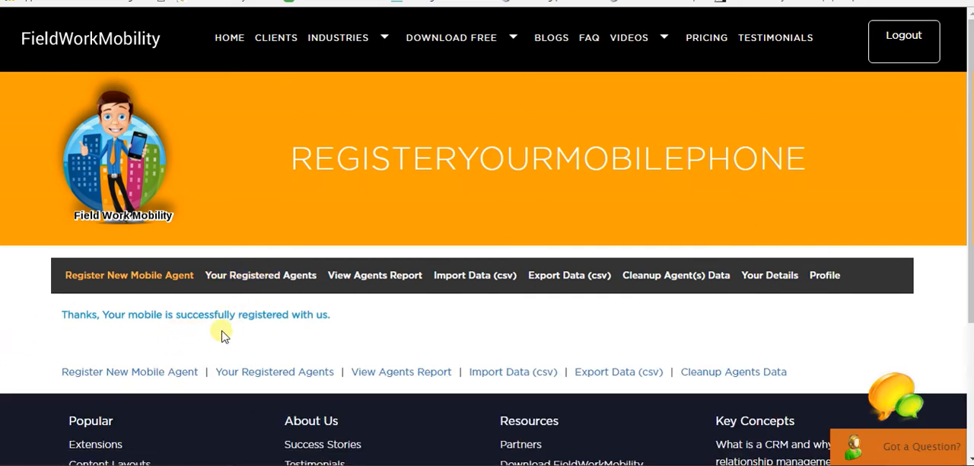
pyautogui.moveTo(307, 316)
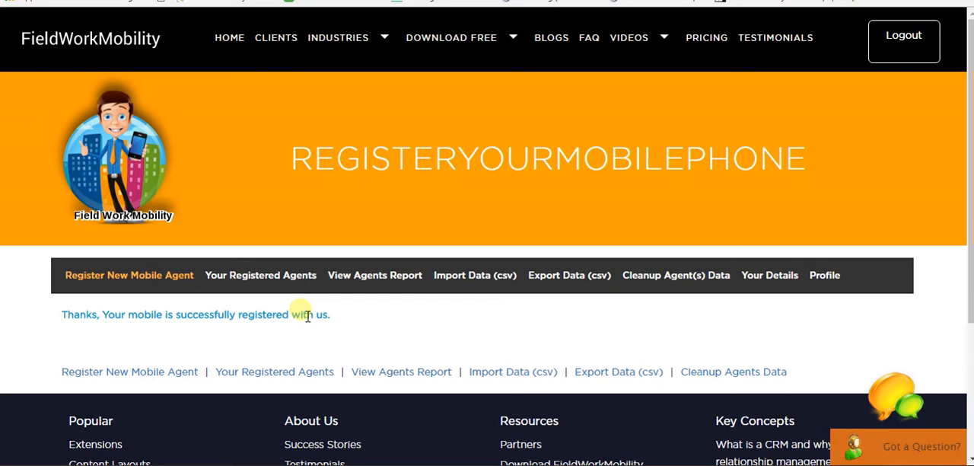
pyautogui.moveTo(384, 326)
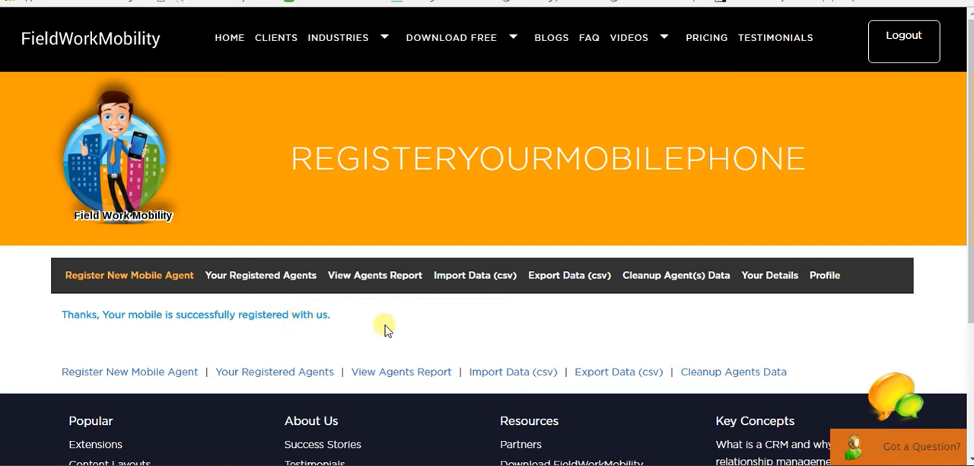
pyautogui.moveTo(396, 308)
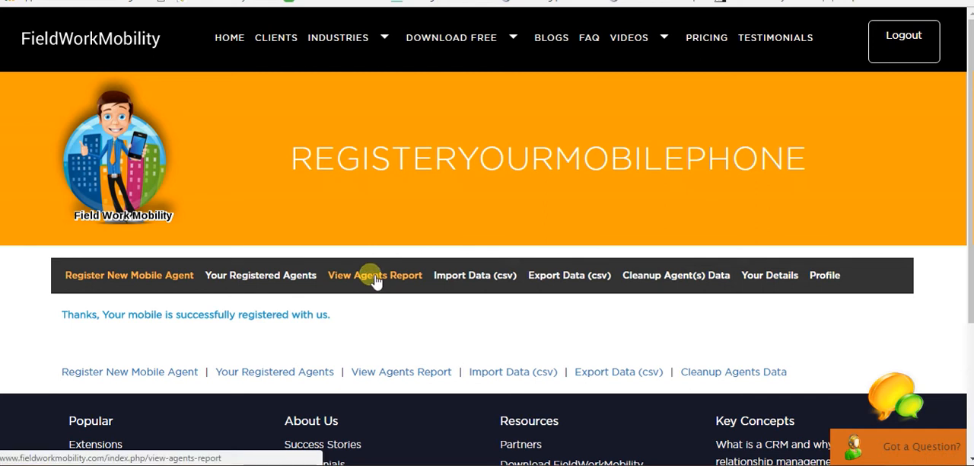
pyautogui.click(375, 274)
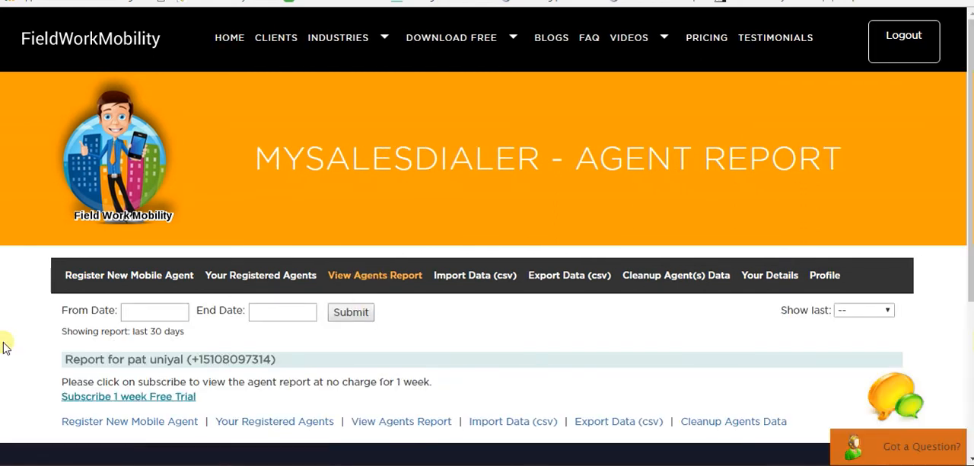
pyautogui.scroll(-3)
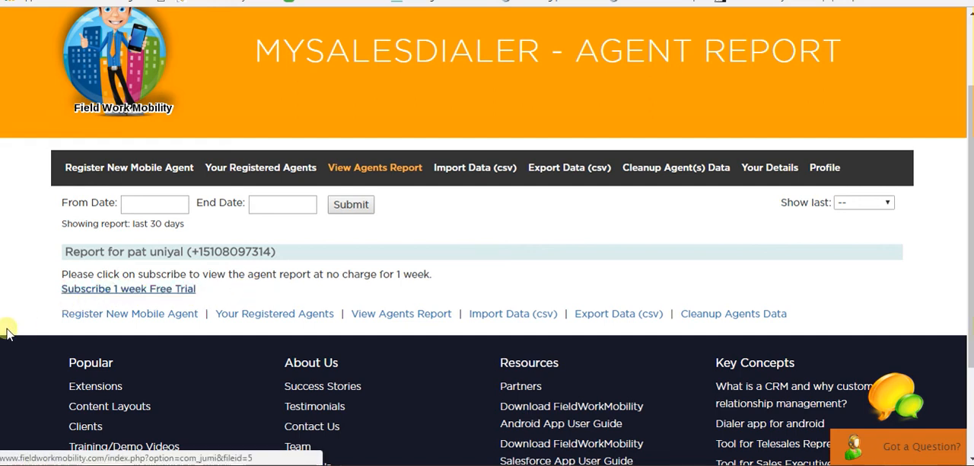
pyautogui.click(128, 289)
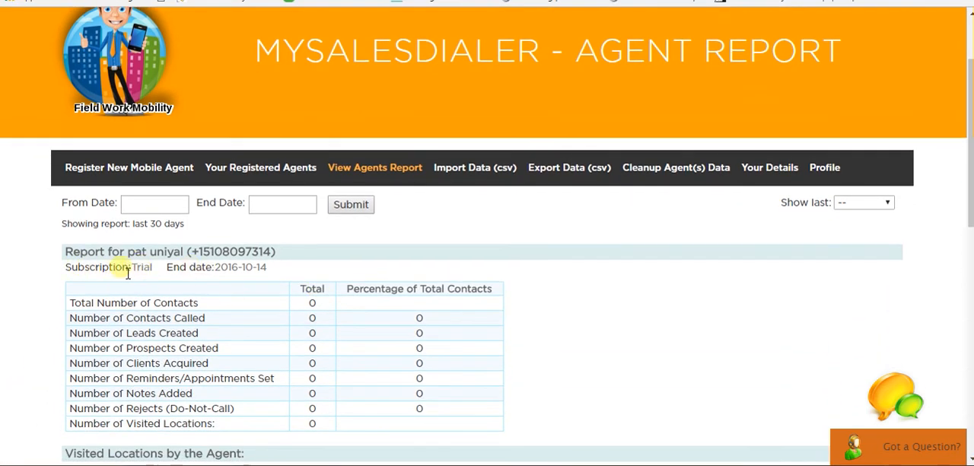
pyautogui.moveTo(244, 277)
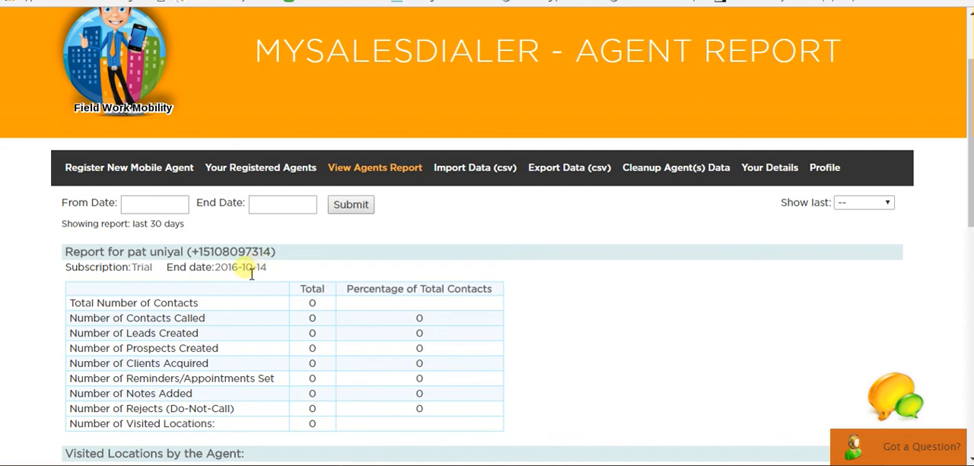
pyautogui.moveTo(560, 401)
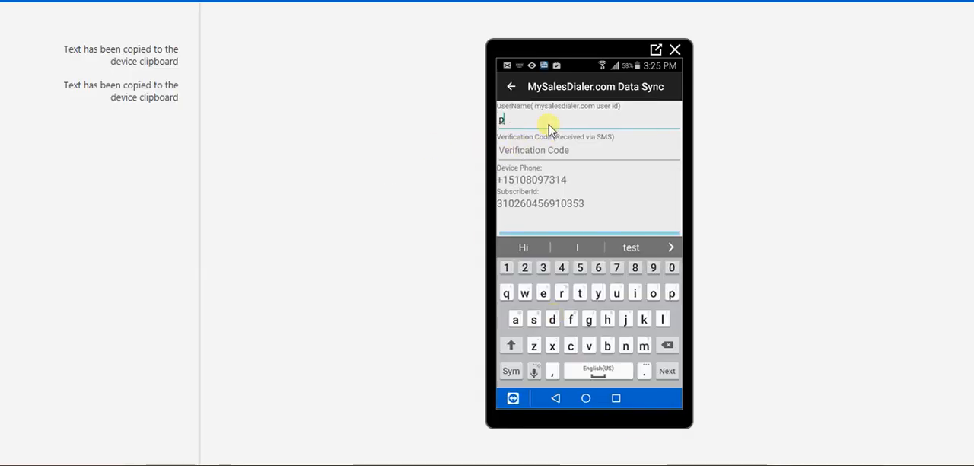
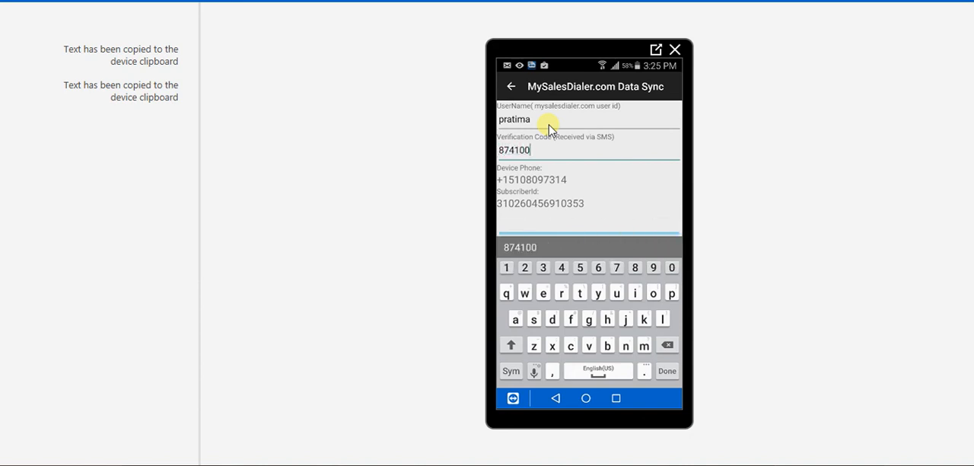
pyautogui.click(667, 369)
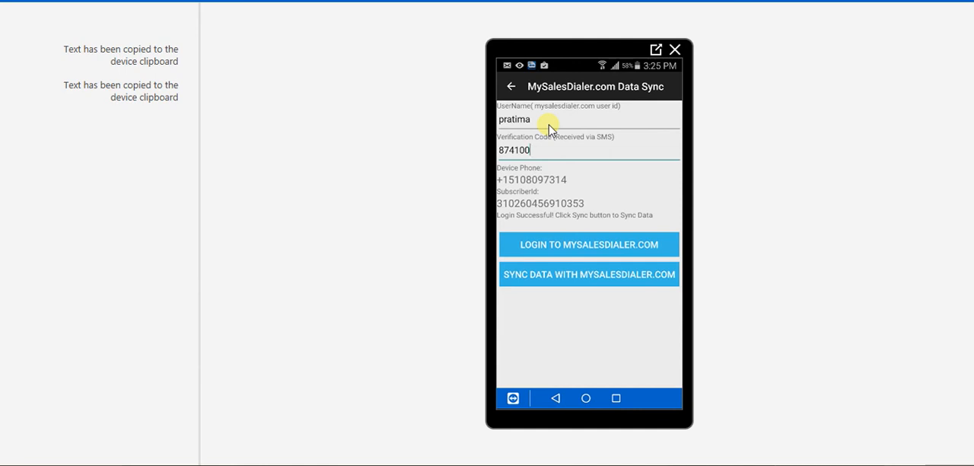
pyautogui.click(588, 274)
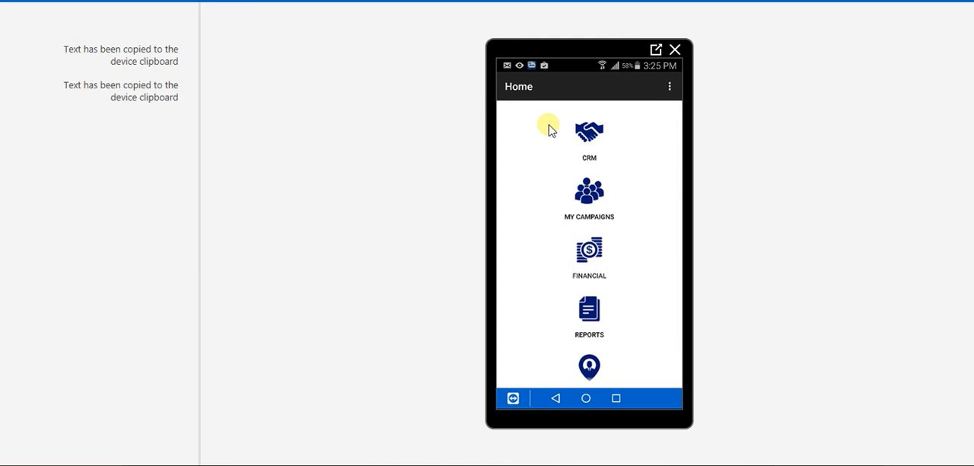
# - Browse the CRM menu's contacts, import/export, sync and task options
pyautogui.click(589, 137)
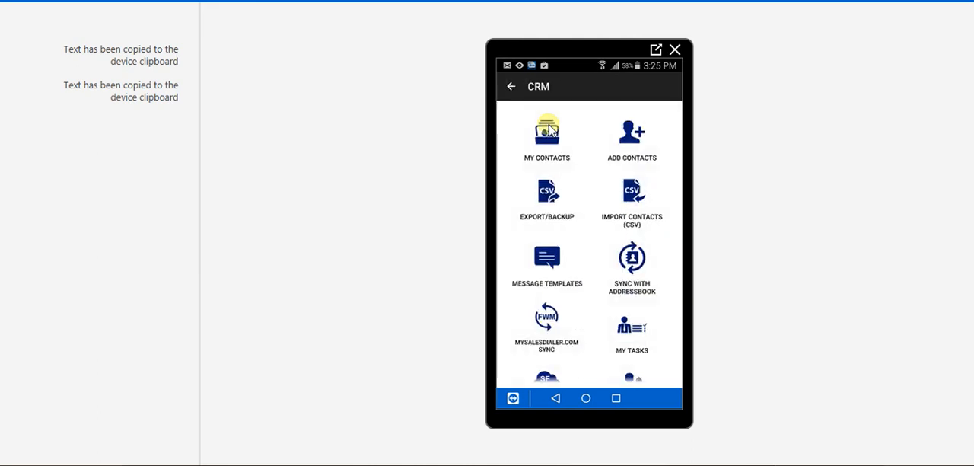
pyautogui.scroll(-3)
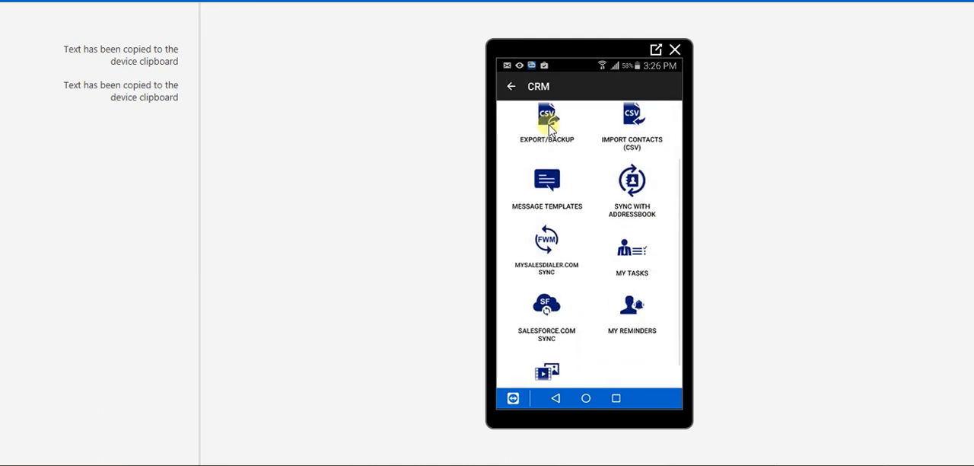
pyautogui.scroll(3)
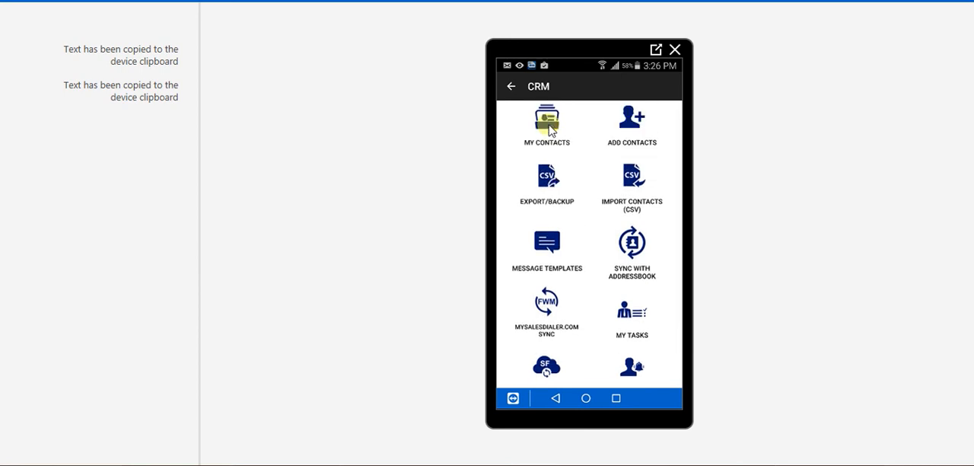